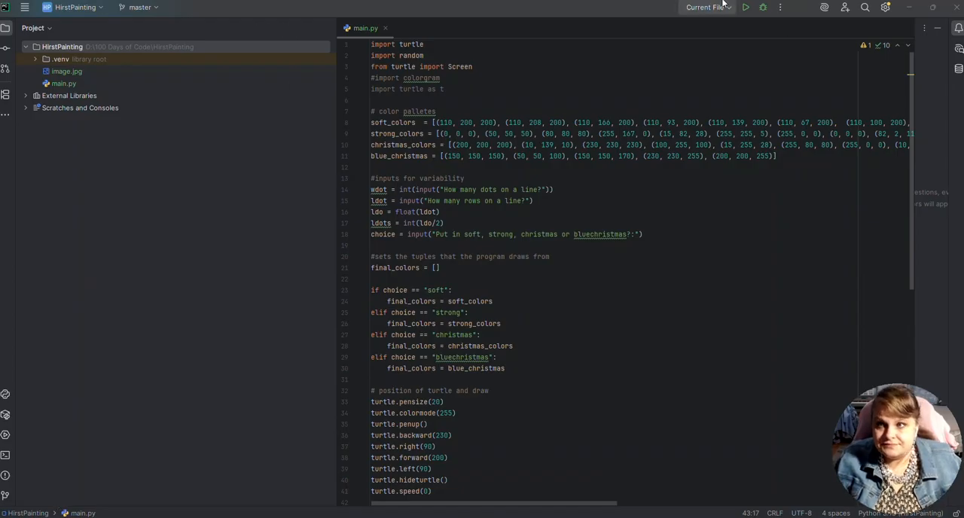
Run main.py and answer 10 dots per line, 10 rows and the soft palette.
click(745, 6)
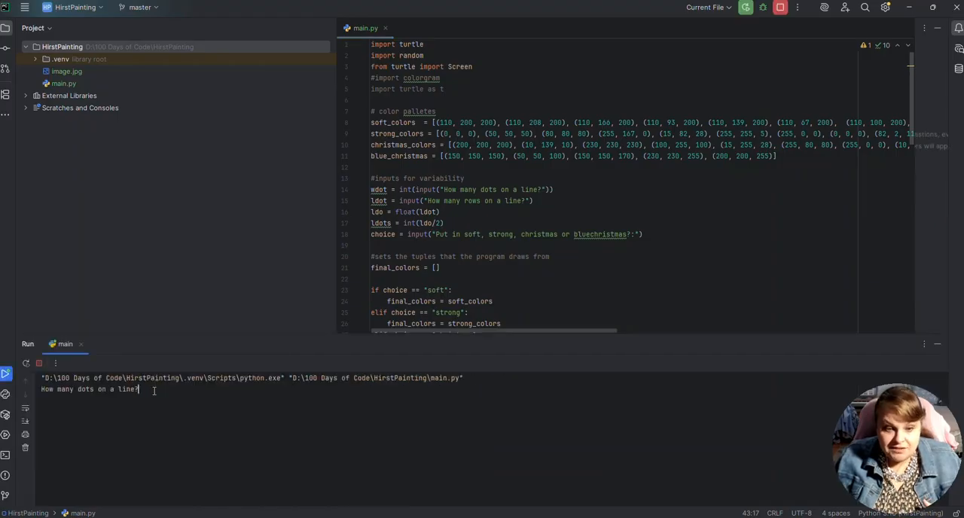
text(10)
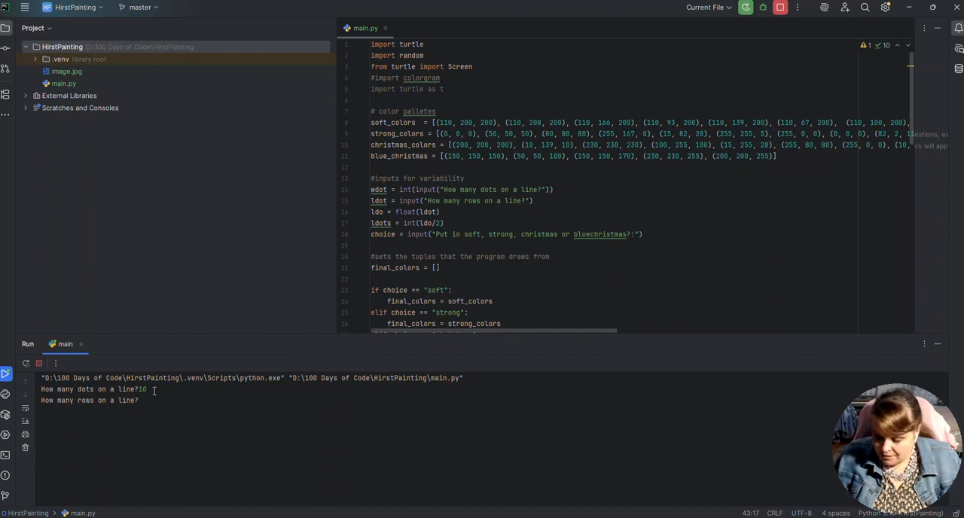
text(10)
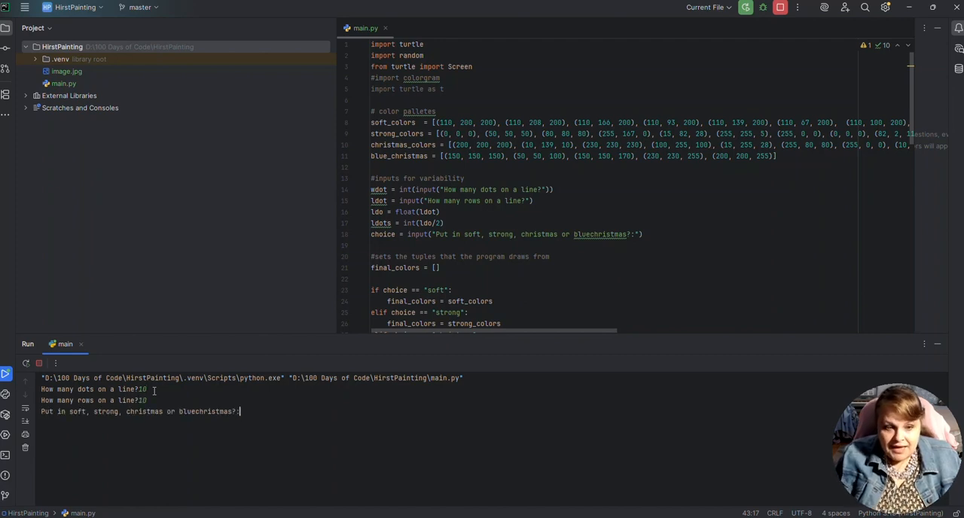
text(s)
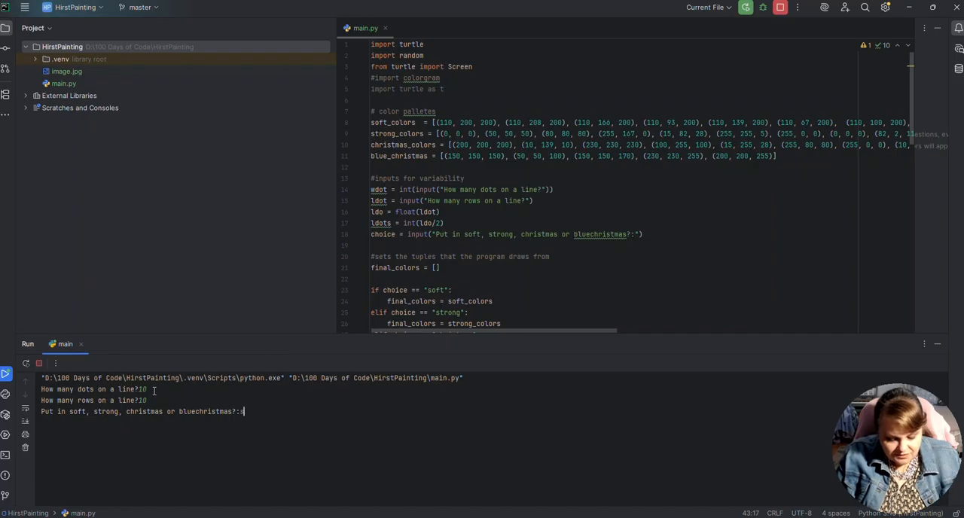
text(soft)
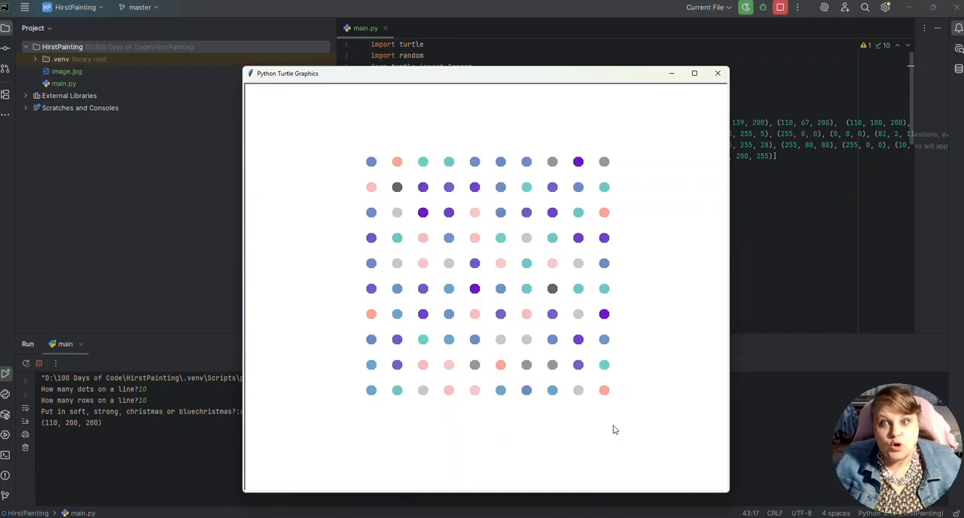
mouse_move(666, 305)
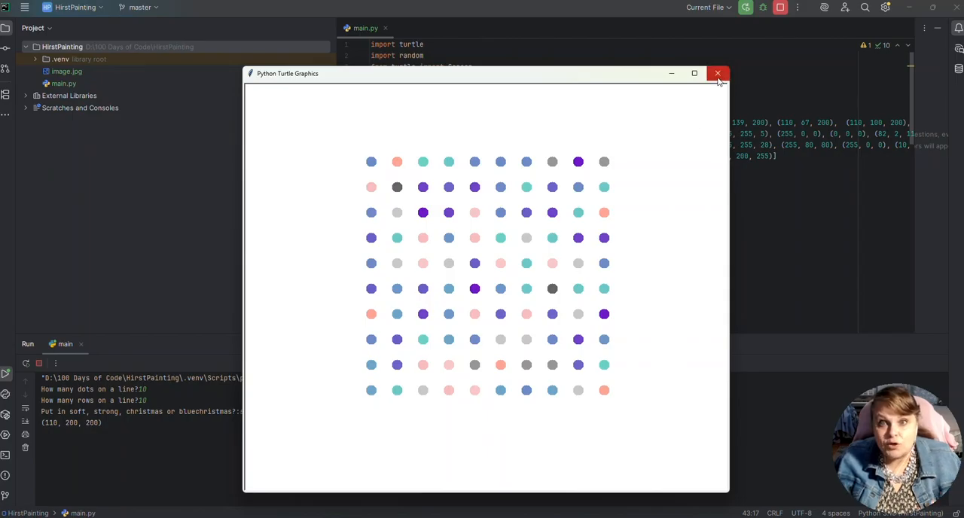
Close the soft painting, rerun main.py with 9 and 12 for the grid and the strong palette.
click(717, 73)
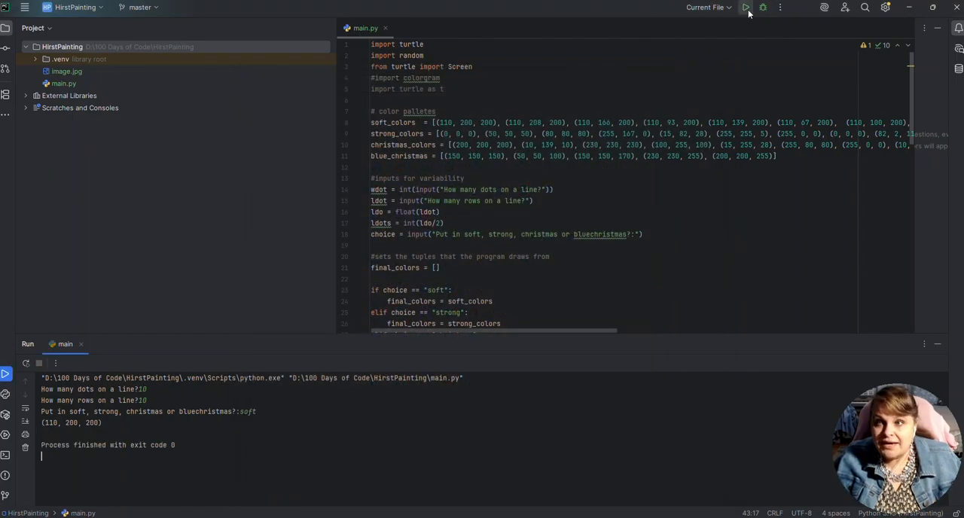
click(746, 6)
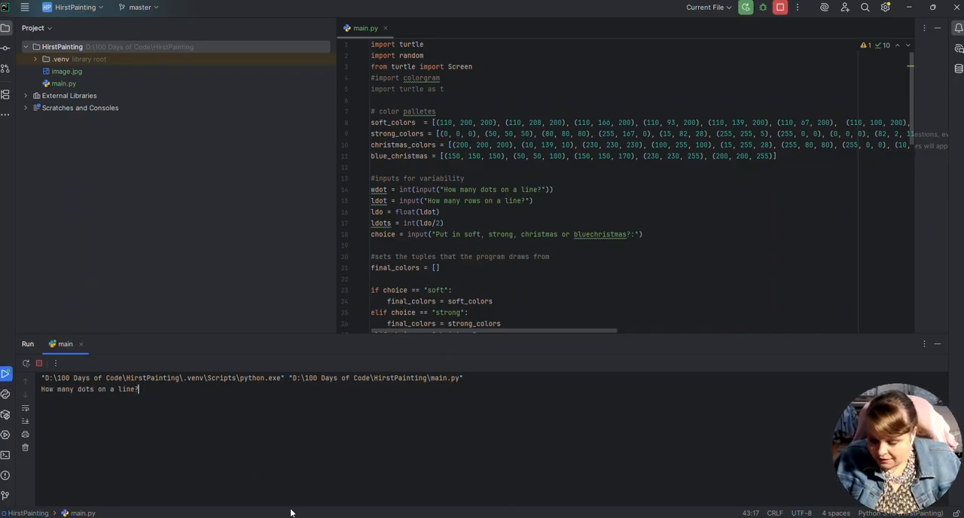
text(9)
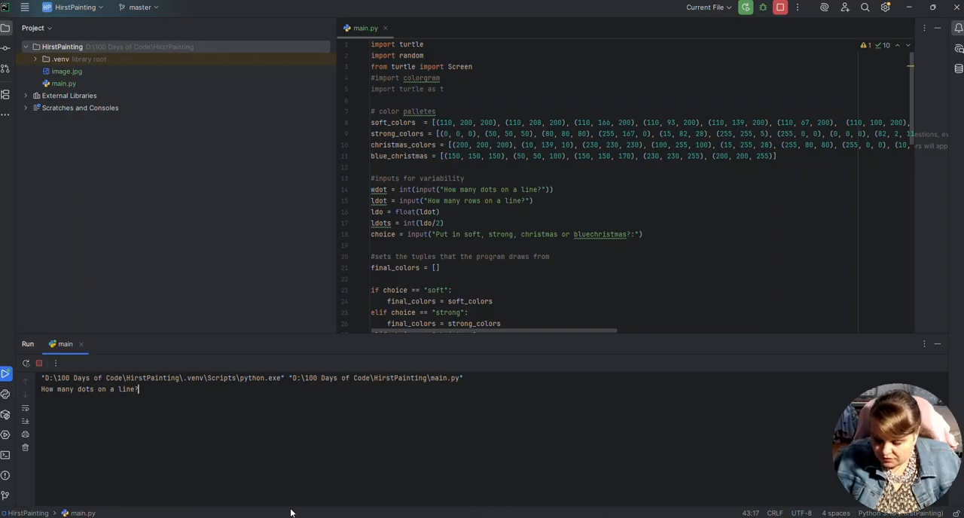
text(12)
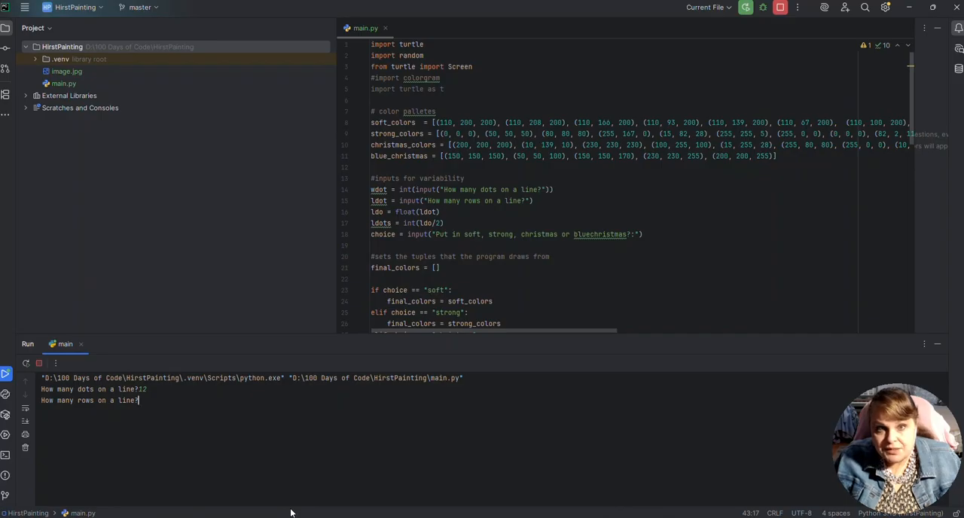
text(?)
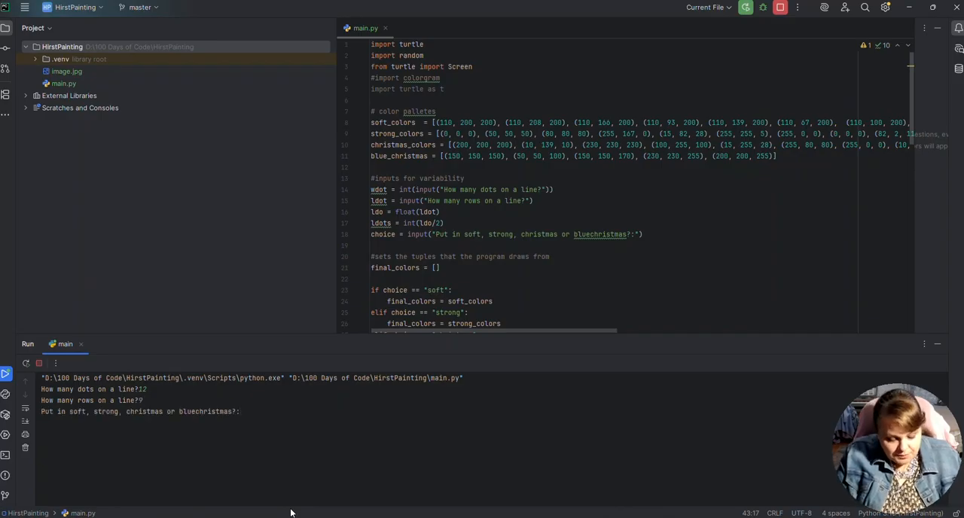
text(strong)
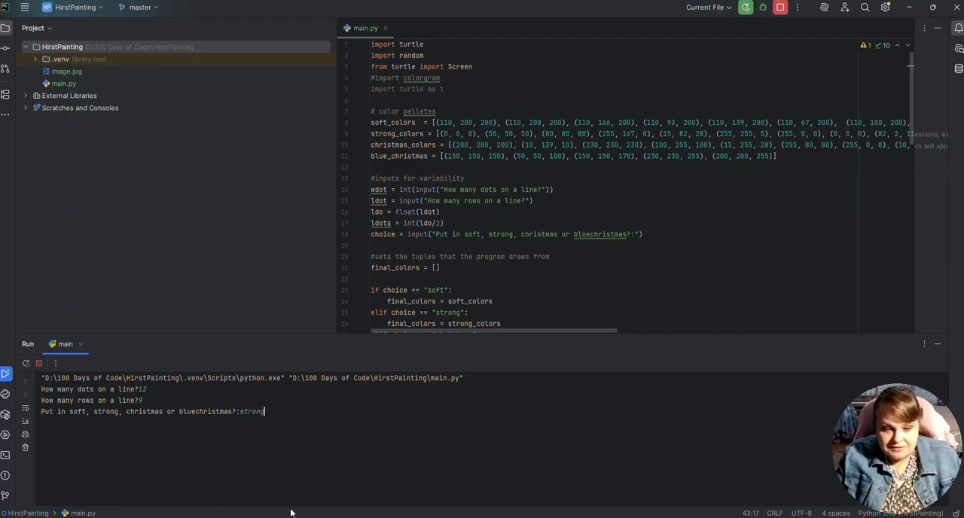
key(enter)
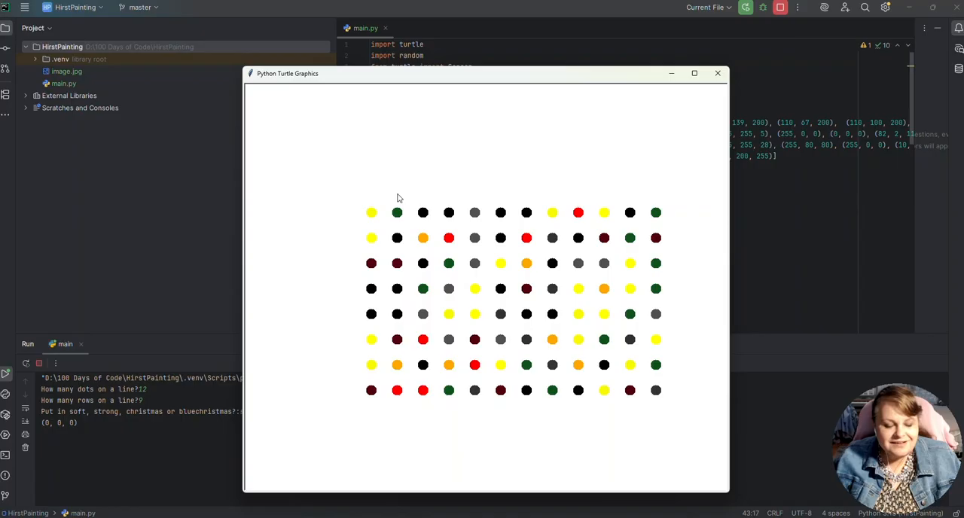
mouse_move(645, 78)
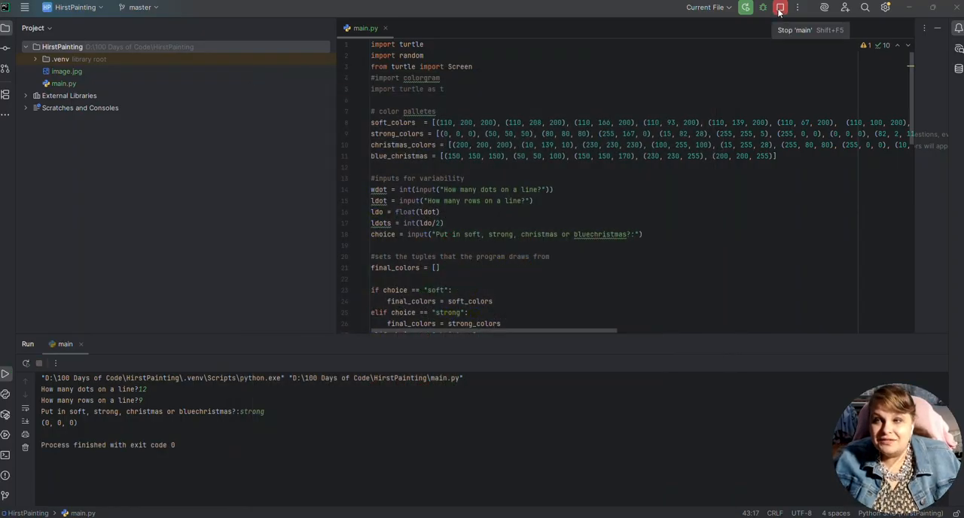
Rerun main.py with the dots per line, 12 rows and the strong palette.
click(745, 6)
text(9)
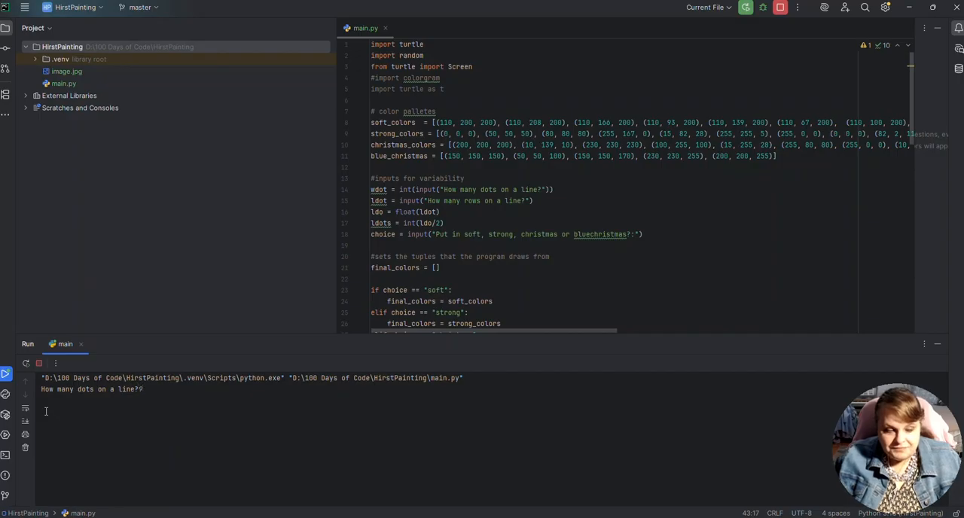
key(enter)
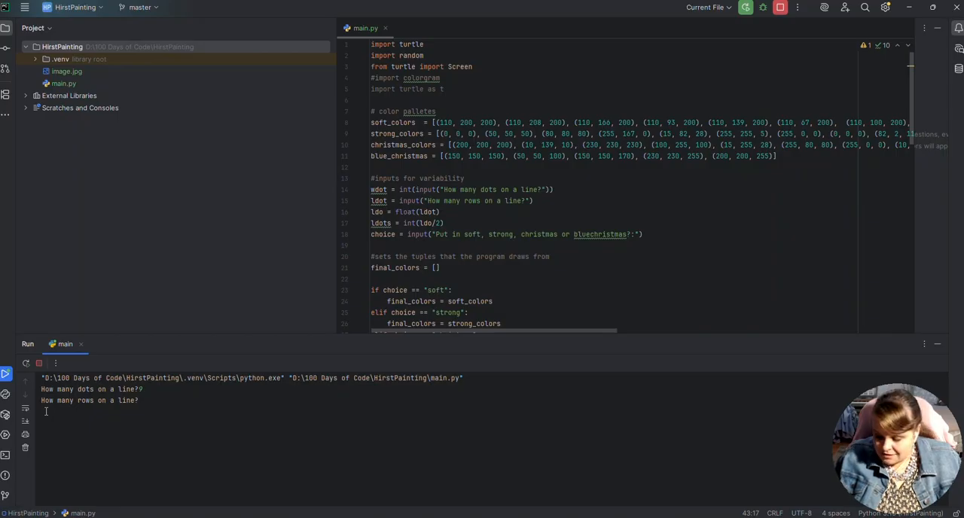
text(12)
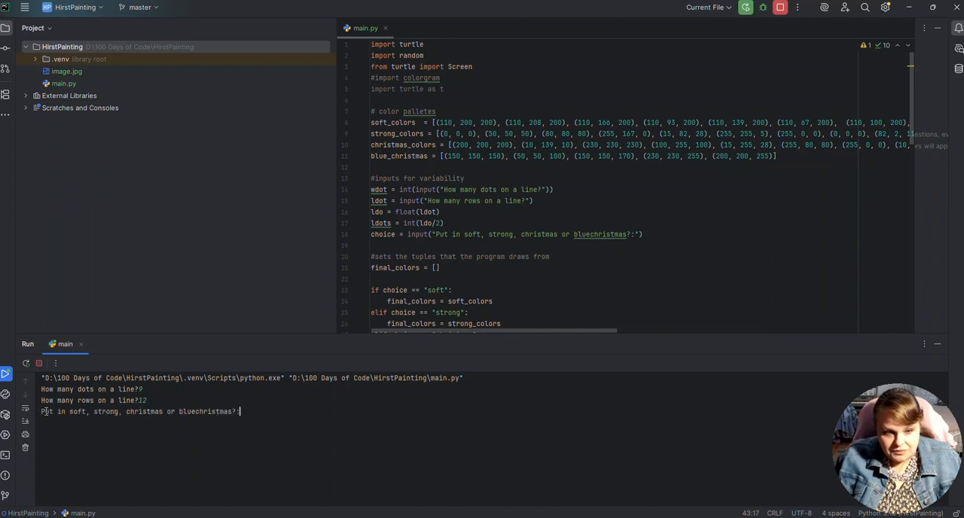
text(strong)
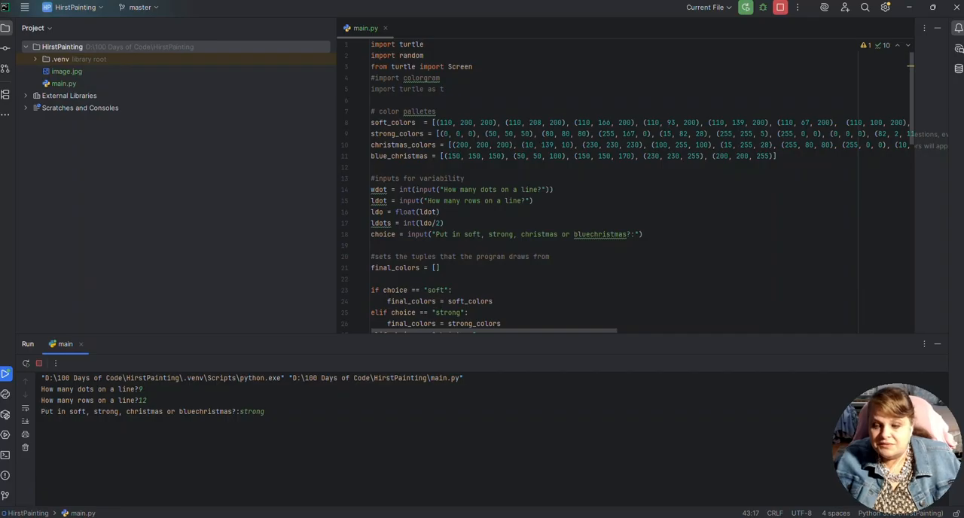
key(enter)
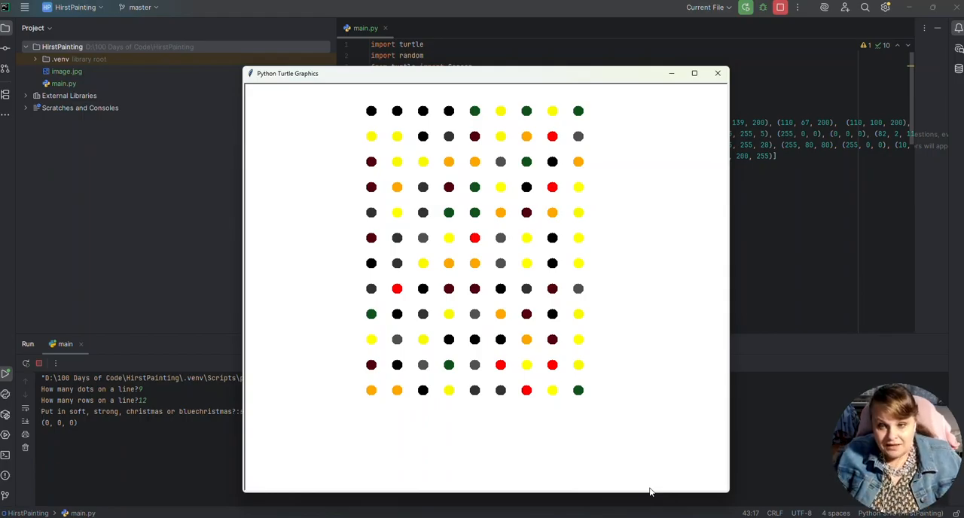
mouse_move(28, 503)
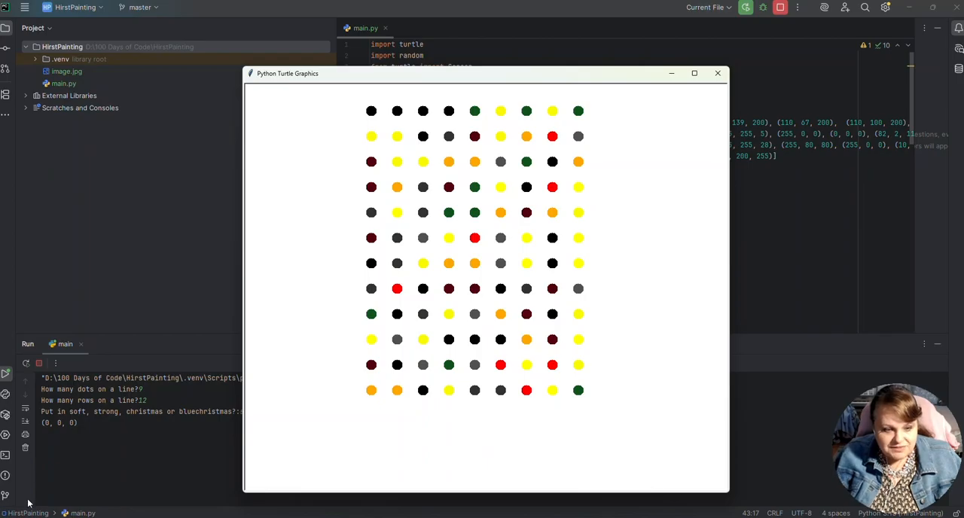